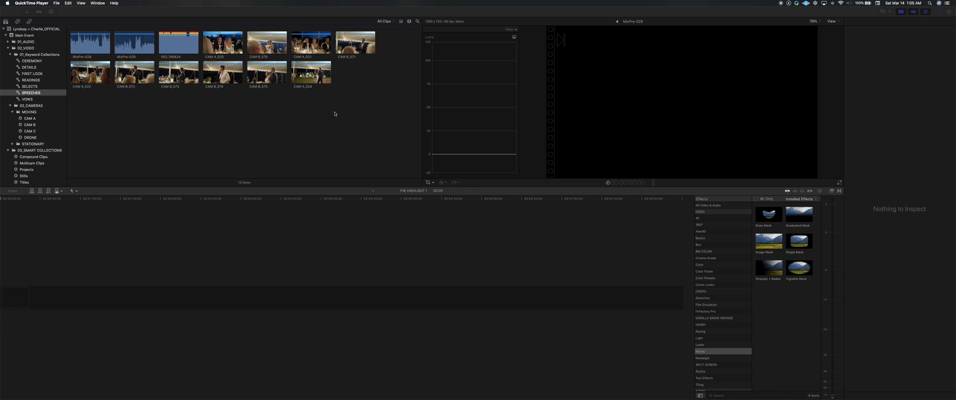
{"action": "mouse_move", "coordinate": [320, 101]}
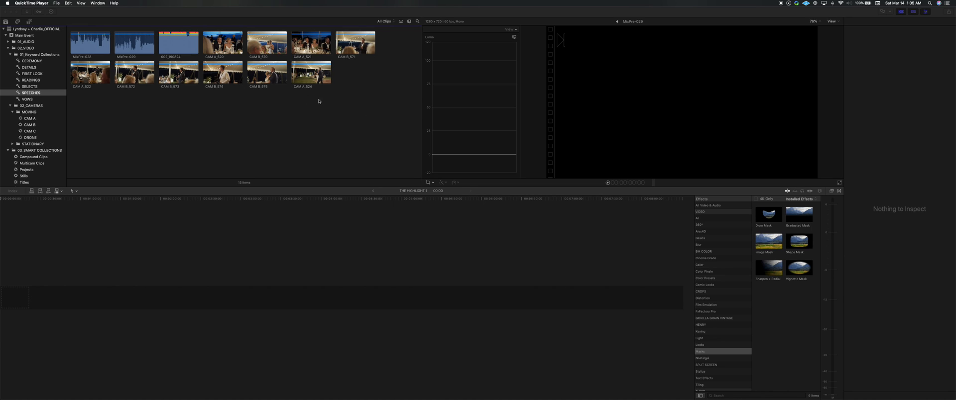
{"action": "mouse_move", "coordinate": [316, 101]}
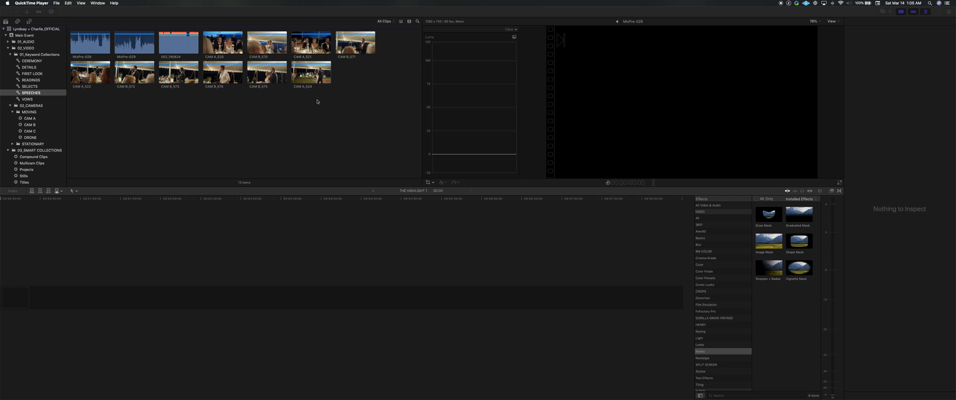
{"action": "mouse_move", "coordinate": [179, 107]}
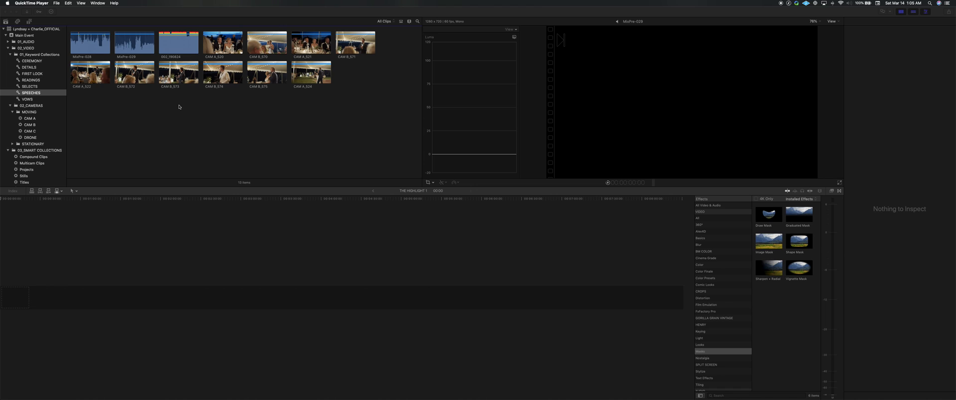
{"action": "mouse_move", "coordinate": [326, 97]}
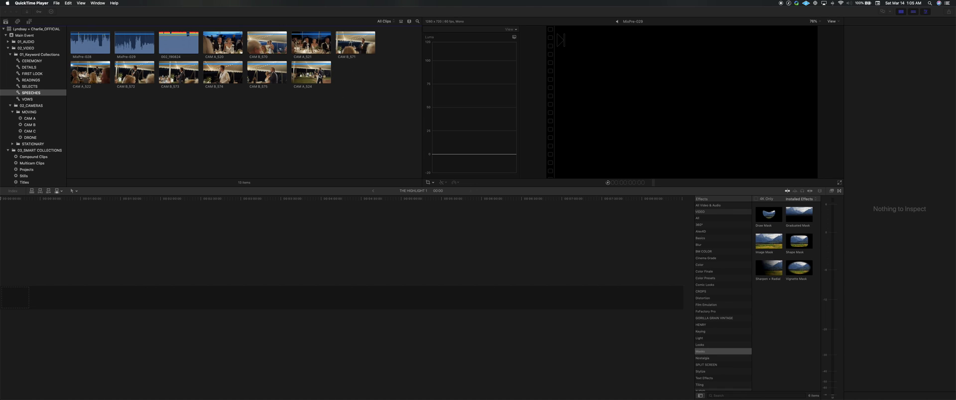
{"action": "mouse_move", "coordinate": [342, 75]}
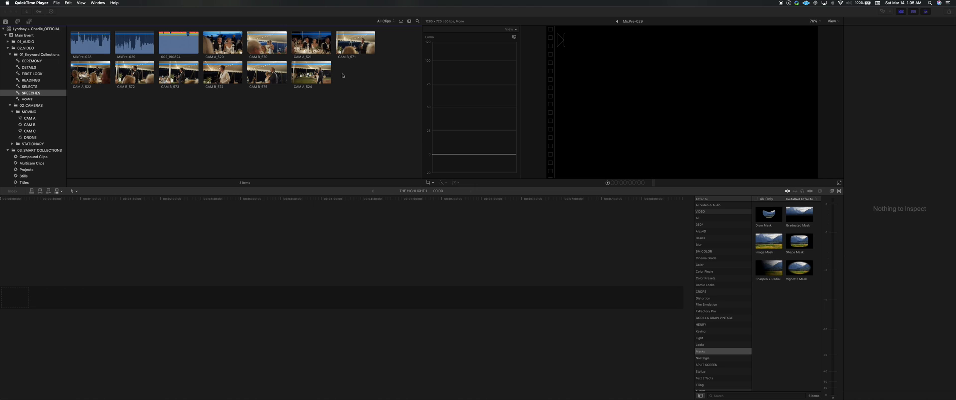
{"action": "mouse_move", "coordinate": [27, 128]}
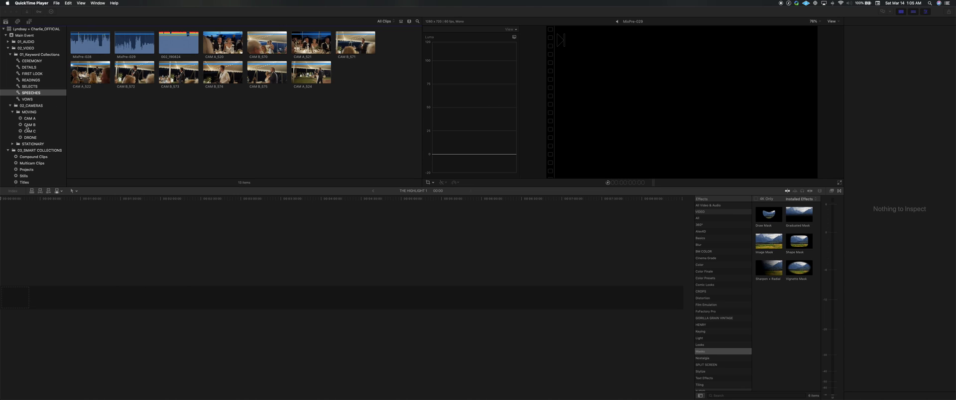
Step: Select the CAM A collection's clips to confirm their shared CAM A camera angle
{"action": "left_click", "coordinate": [29, 118]}
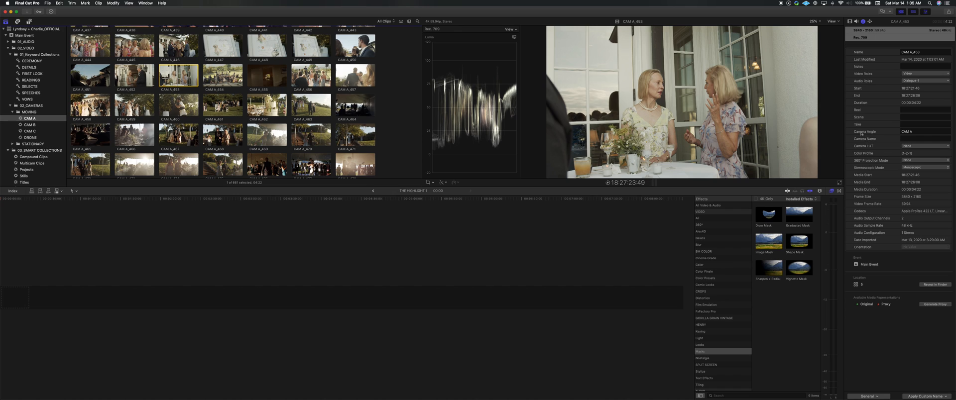
{"action": "mouse_move", "coordinate": [230, 60]}
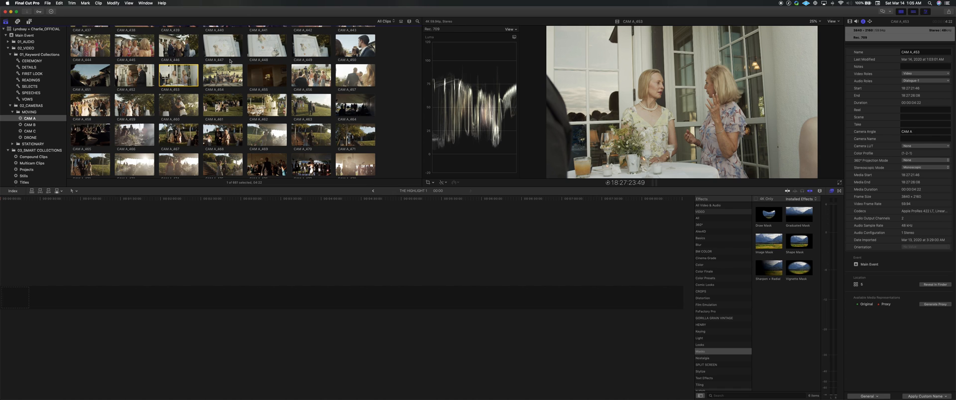
{"action": "left_click", "coordinate": [222, 76]}
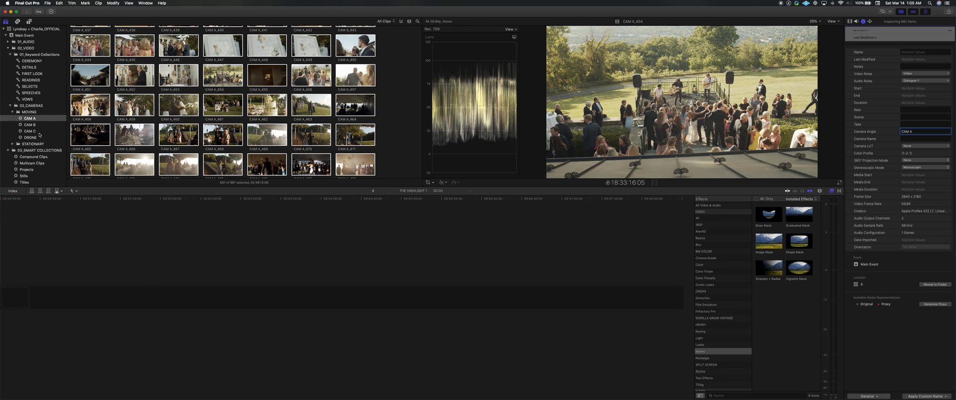
Step: Create a multicam clip named SPEECHES from all thirteen SPEECHES clips, synced by audio
{"action": "left_click", "coordinate": [30, 93]}
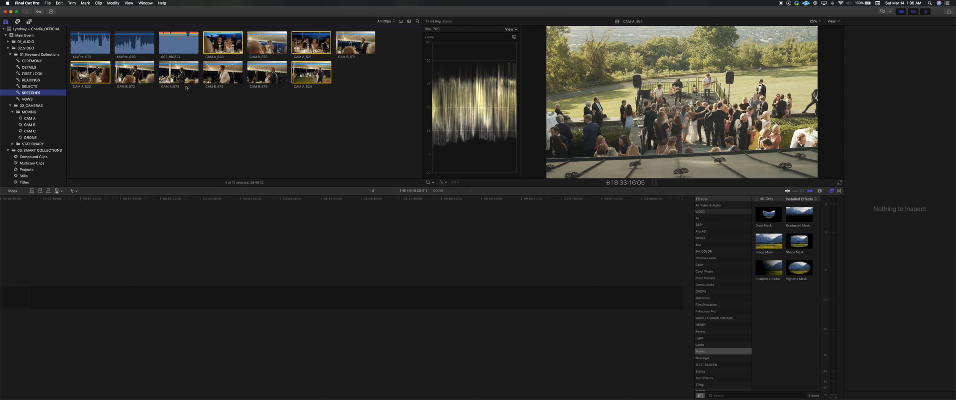
{"action": "key", "text": "cmd+a"}
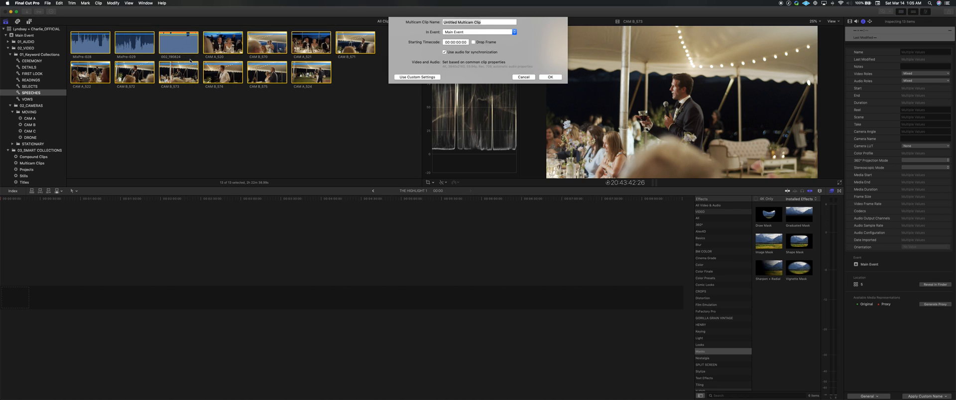
{"action": "type", "text": "SPEECHES"}
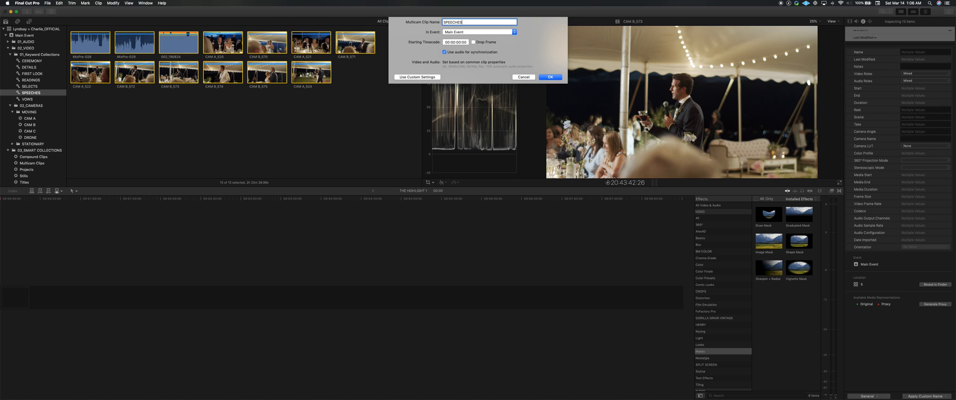
{"action": "left_click", "coordinate": [549, 77]}
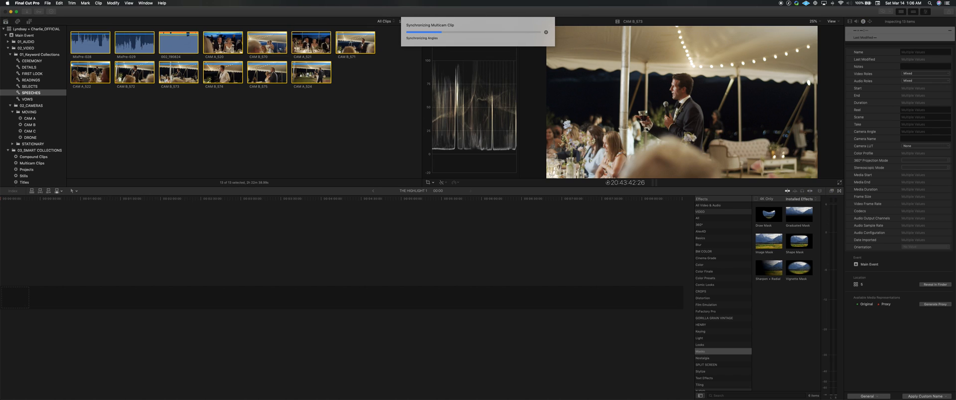
{"action": "mouse_move", "coordinate": [418, 80]}
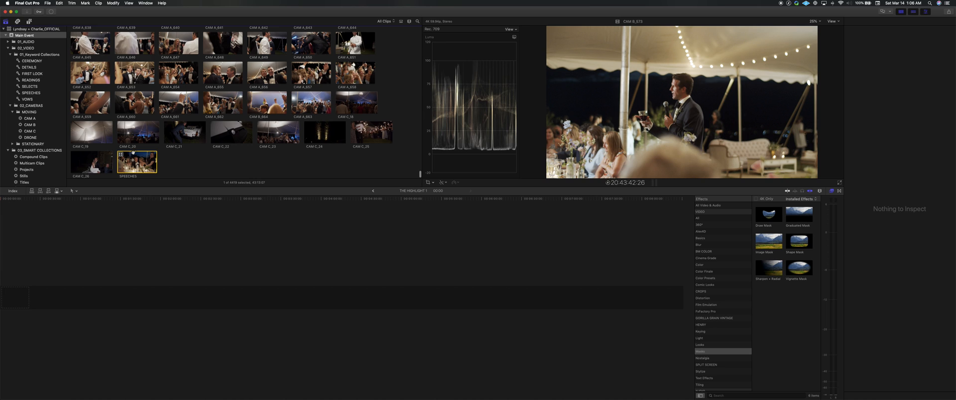
Step: Select the new SPEECHES multicam clip in the Main Event to preview it
{"action": "left_click", "coordinate": [137, 161]}
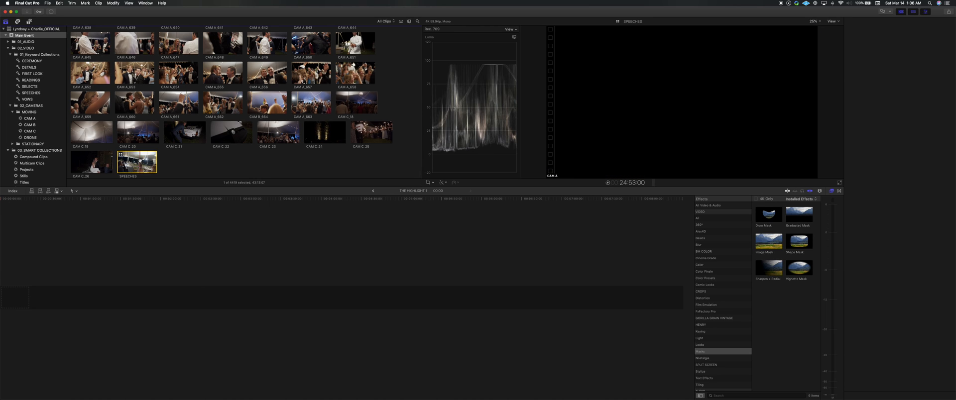
Step: In the SPEECHES angle editor, move the MixPre-029 audio clip earlier within its angle
{"action": "double_click", "coordinate": [136, 161]}
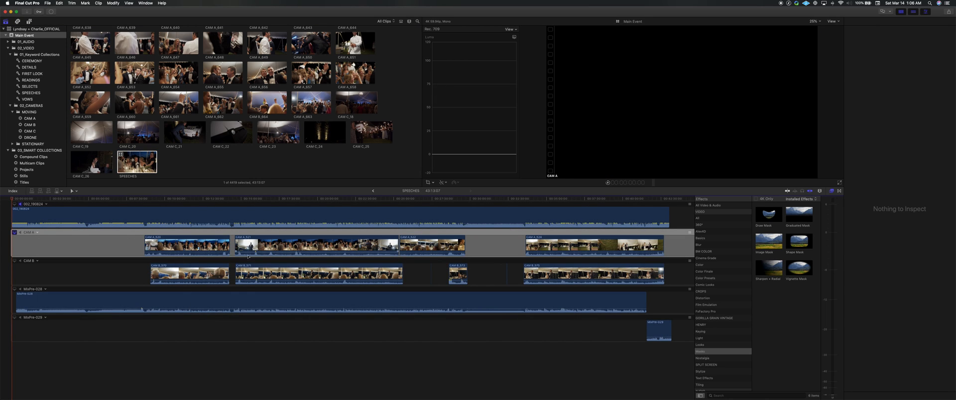
{"action": "left_click", "coordinate": [315, 246]}
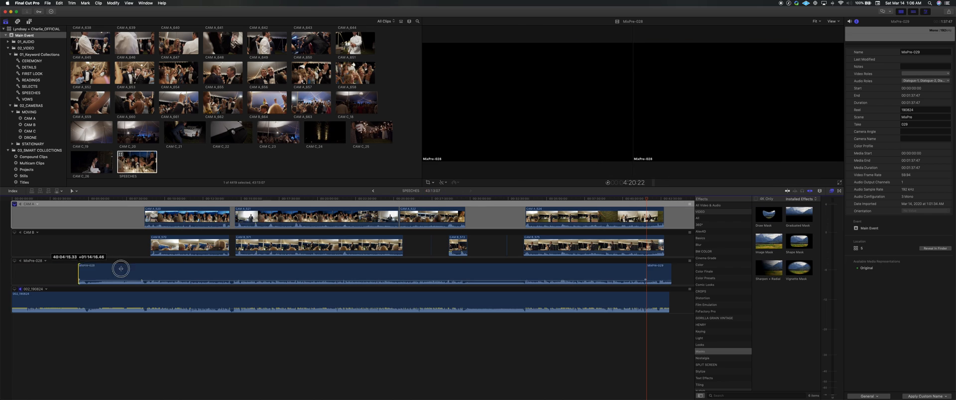
{"action": "left_click_drag", "start_coordinate": [120, 269], "coordinate": [148, 270]}
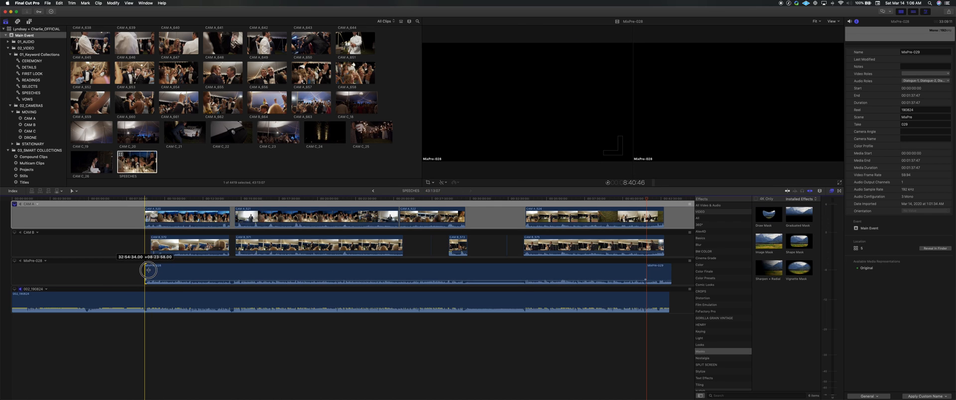